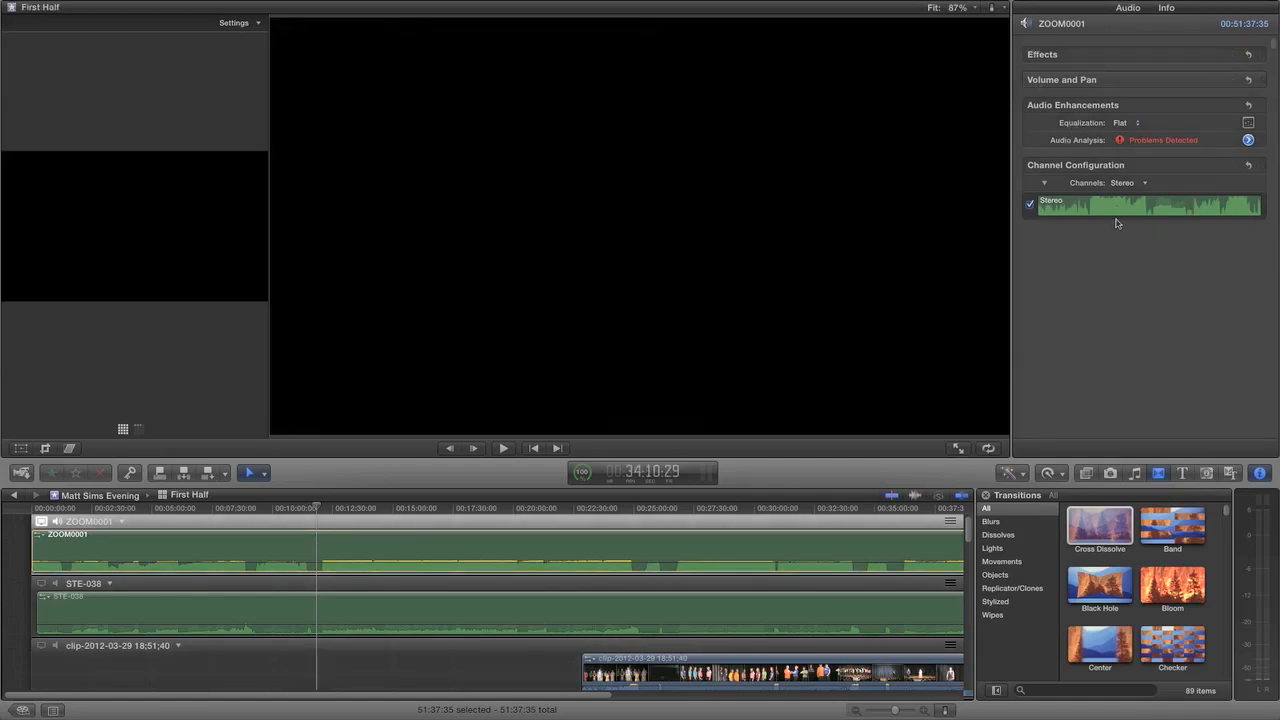
- Change ZOOM0001's audio channels from Stereo to Dual Mono and disable the empty second Mono channel
{"action": "left_click", "coordinate": [1127, 182]}
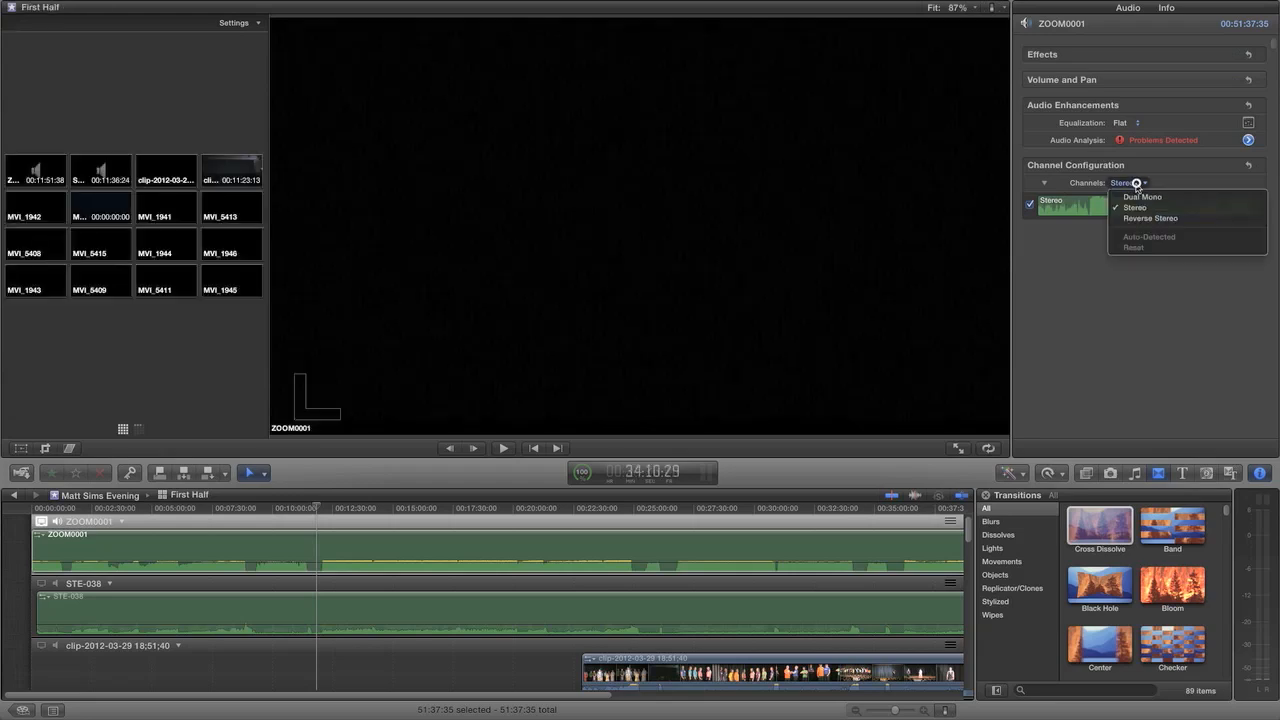
{"action": "mouse_move", "coordinate": [1150, 218]}
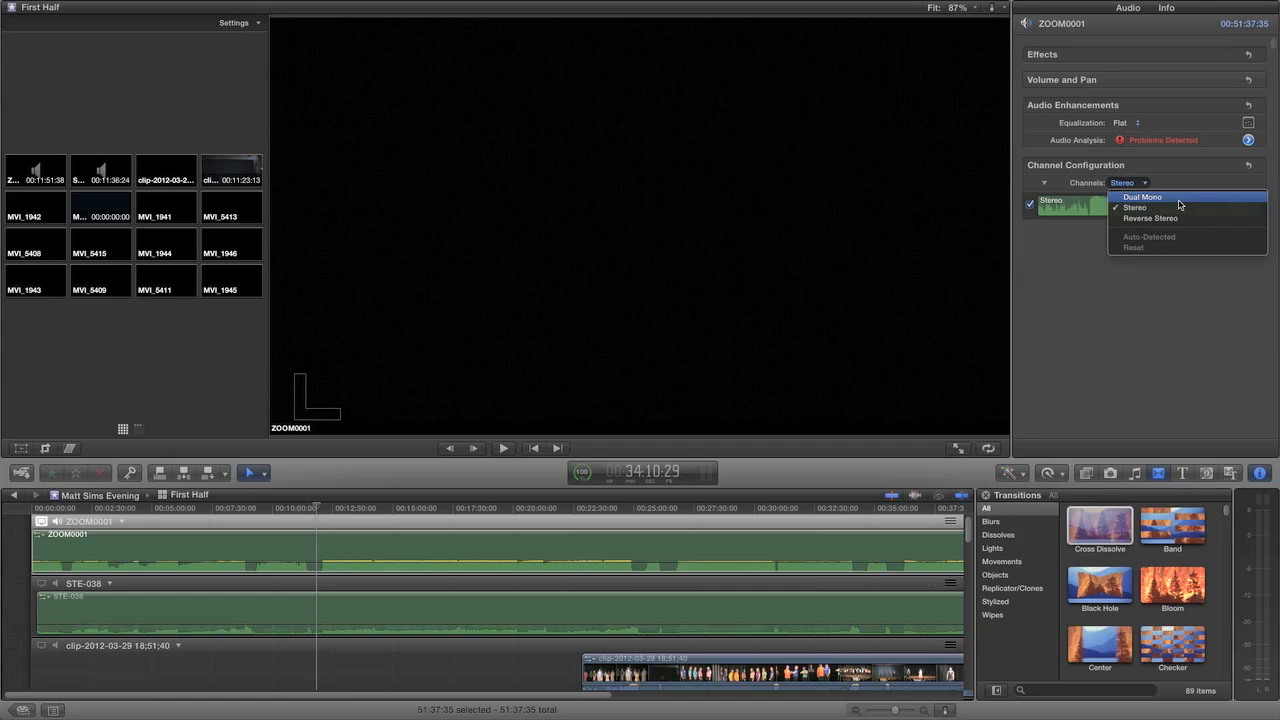
{"action": "left_click", "coordinate": [1134, 207]}
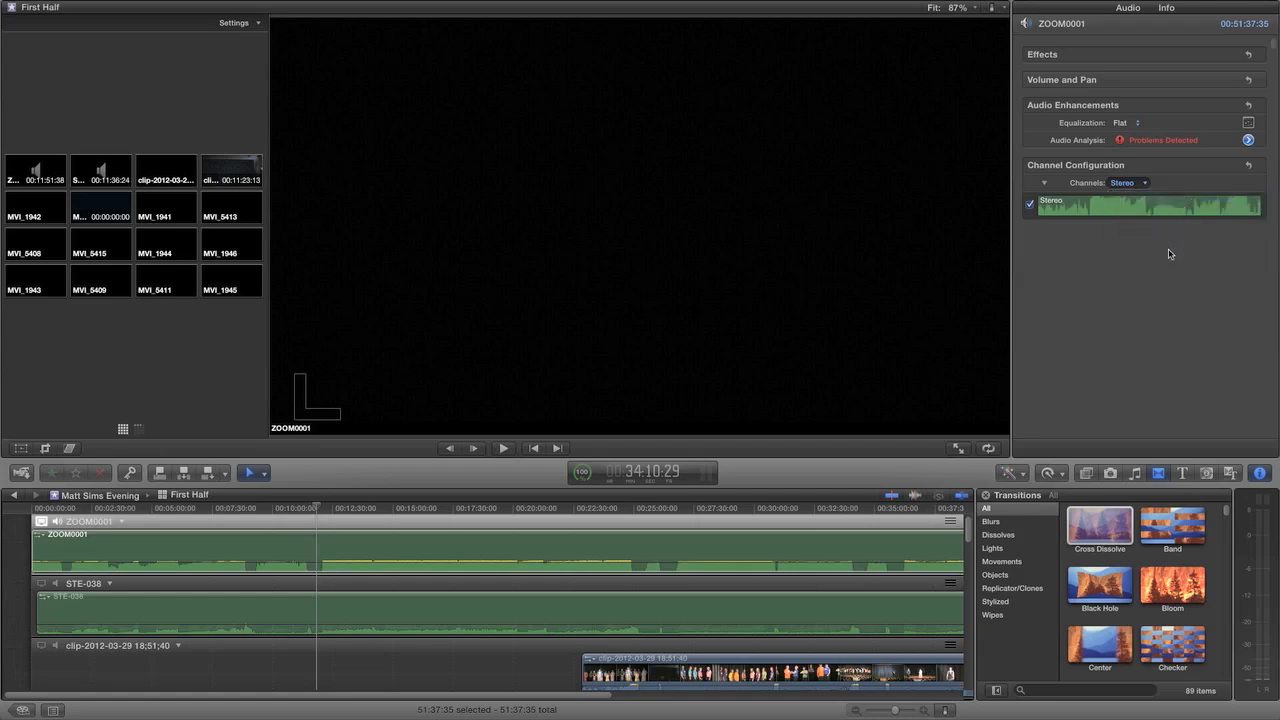
{"action": "left_click", "coordinate": [1128, 182]}
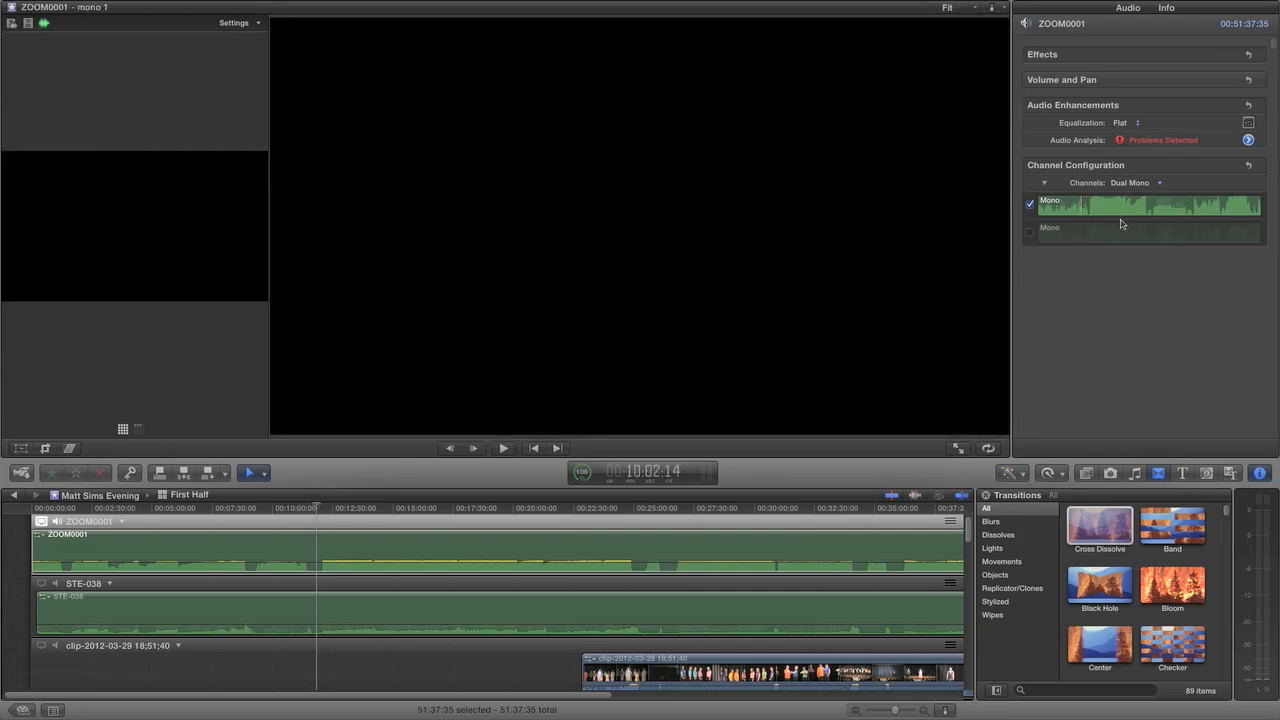
{"action": "left_click", "coordinate": [1029, 231]}
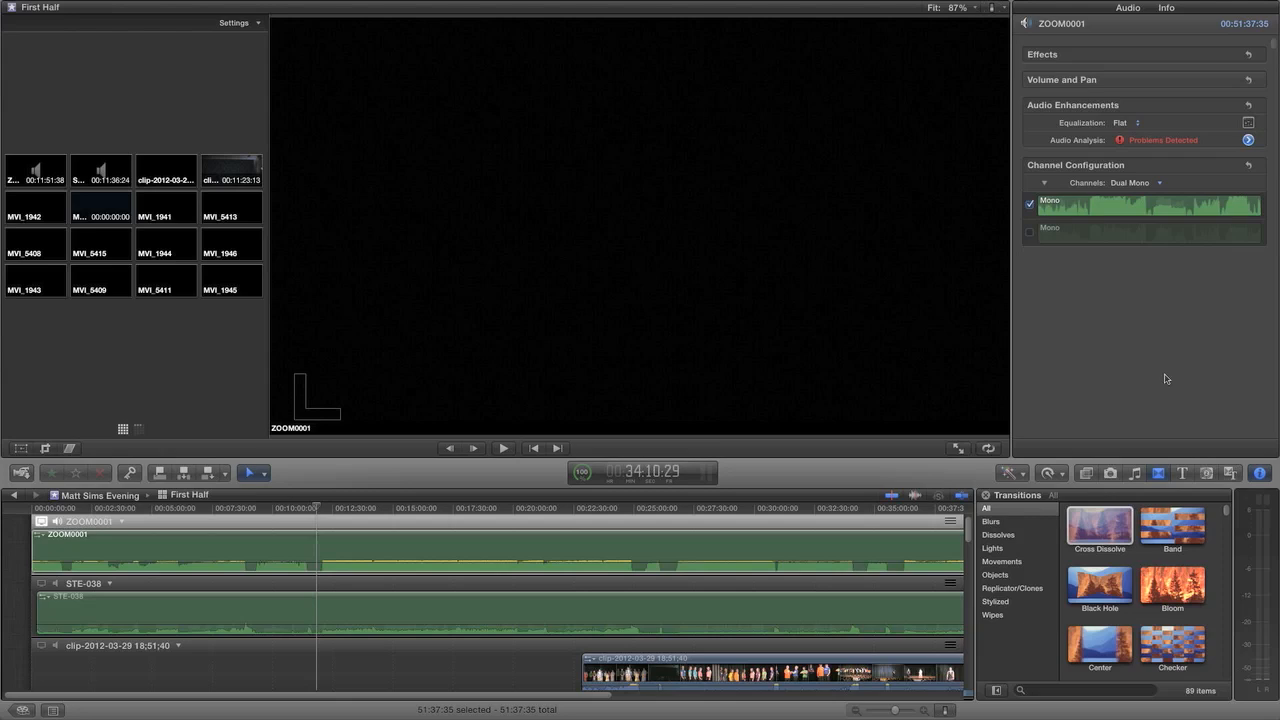
{"action": "mouse_move", "coordinate": [1106, 373]}
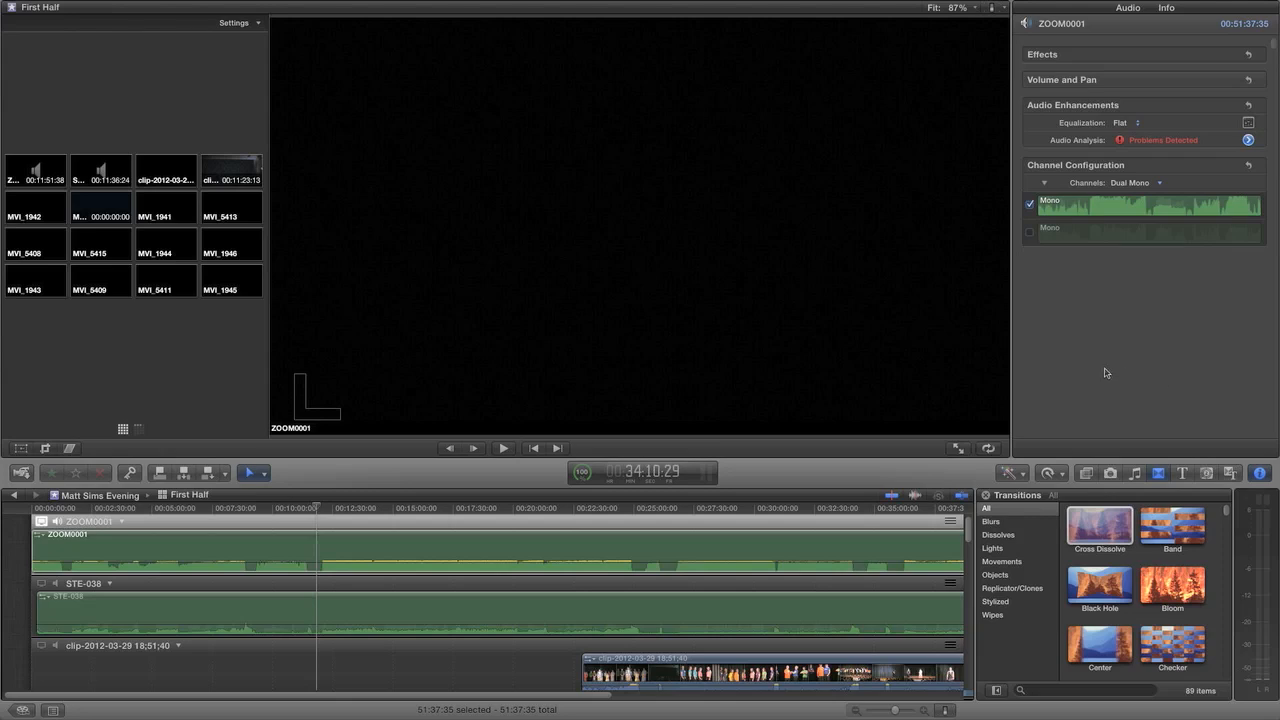